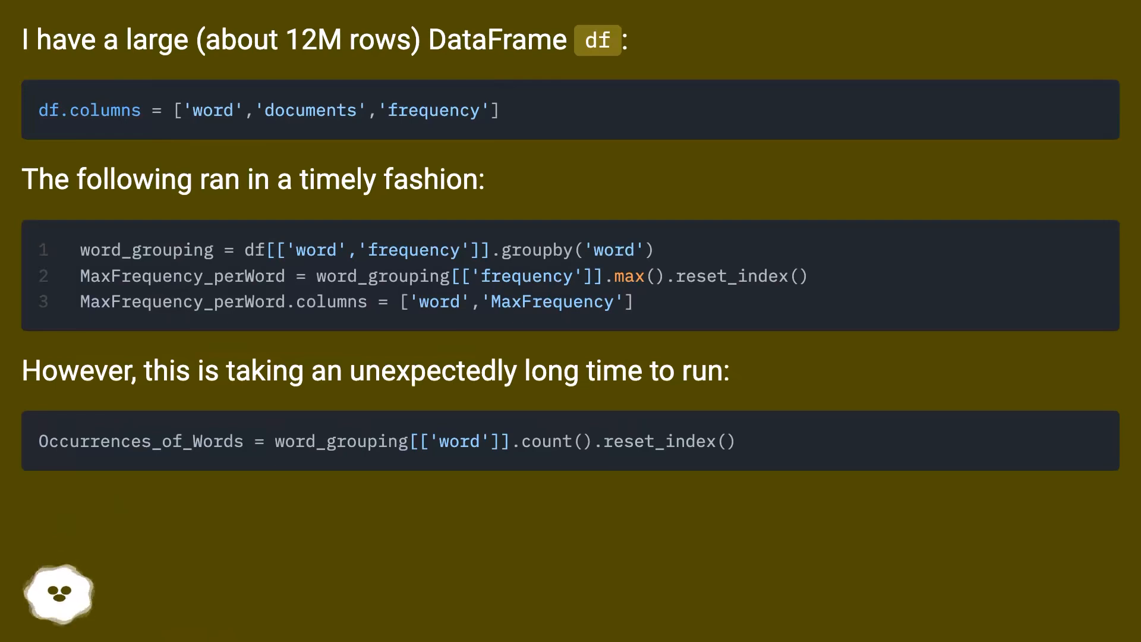
# - Scroll past the dropna=False answer on counting NaN values to the next answer
pyautogui.scroll(-3)
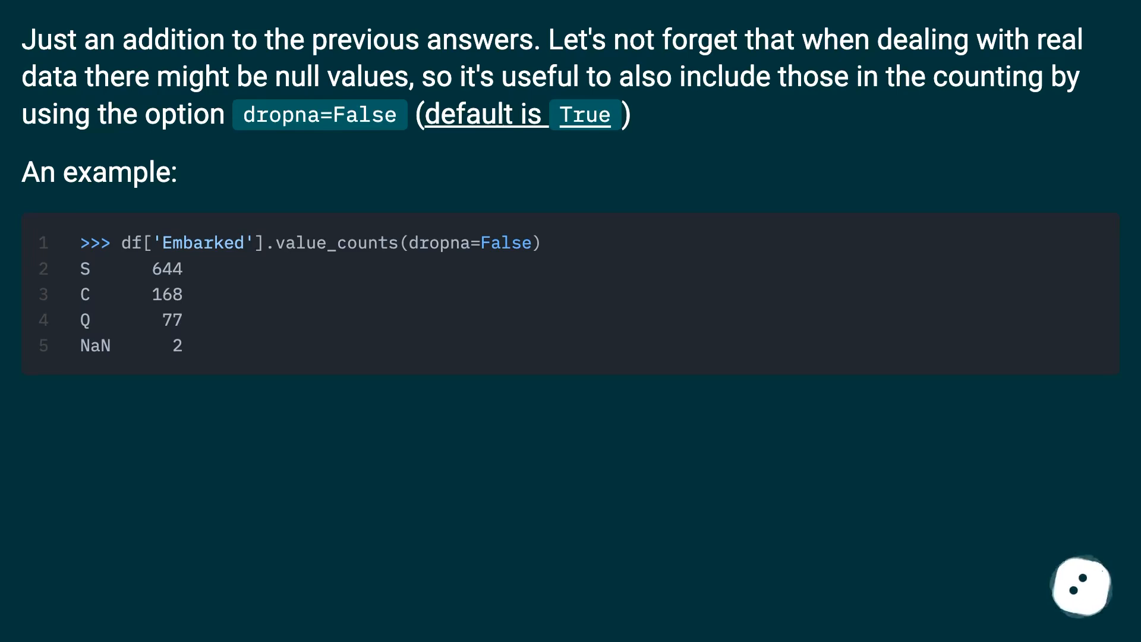
pyautogui.scroll(-3)
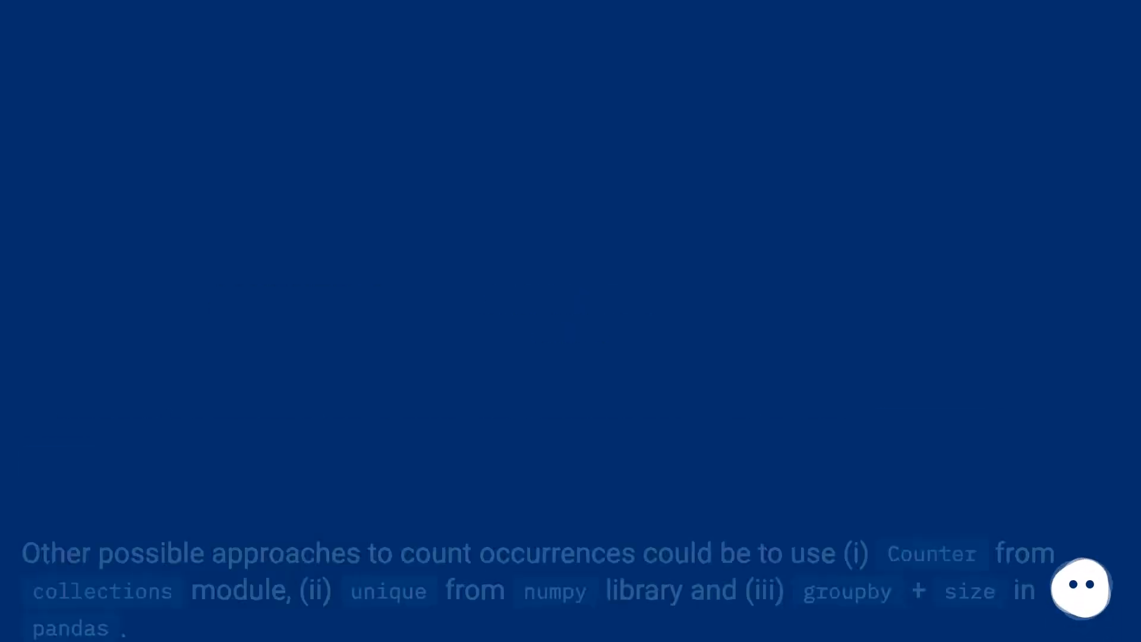
# - Scroll through the Counter, numpy.unique and groupby-size code slides to the integer-dtype runtime chart
pyautogui.scroll(-3)
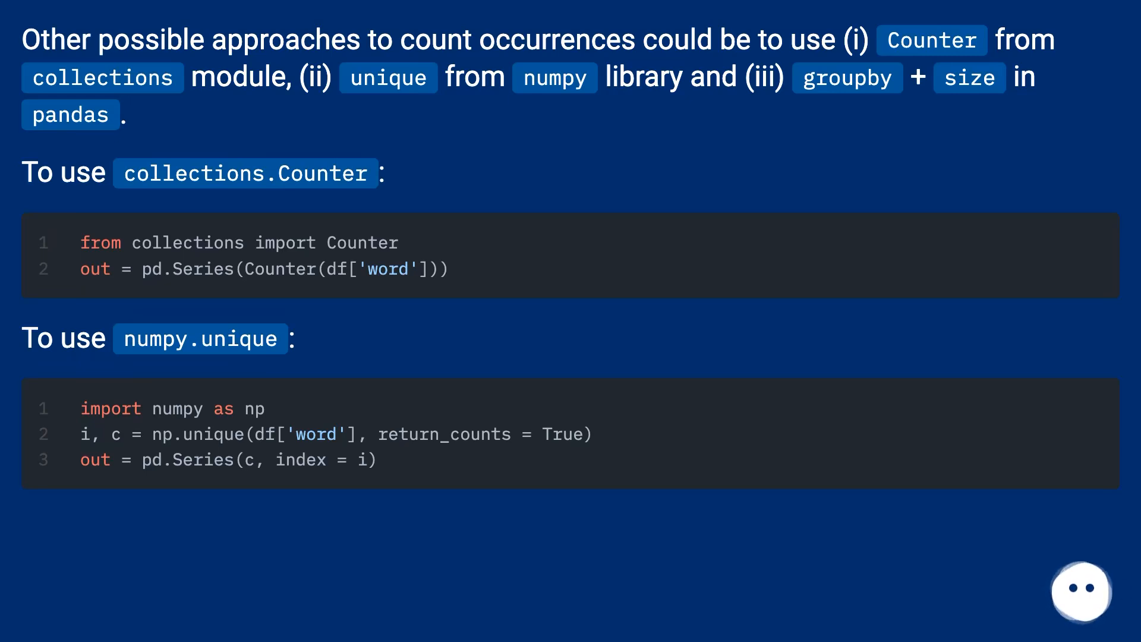
pyautogui.scroll(-3)
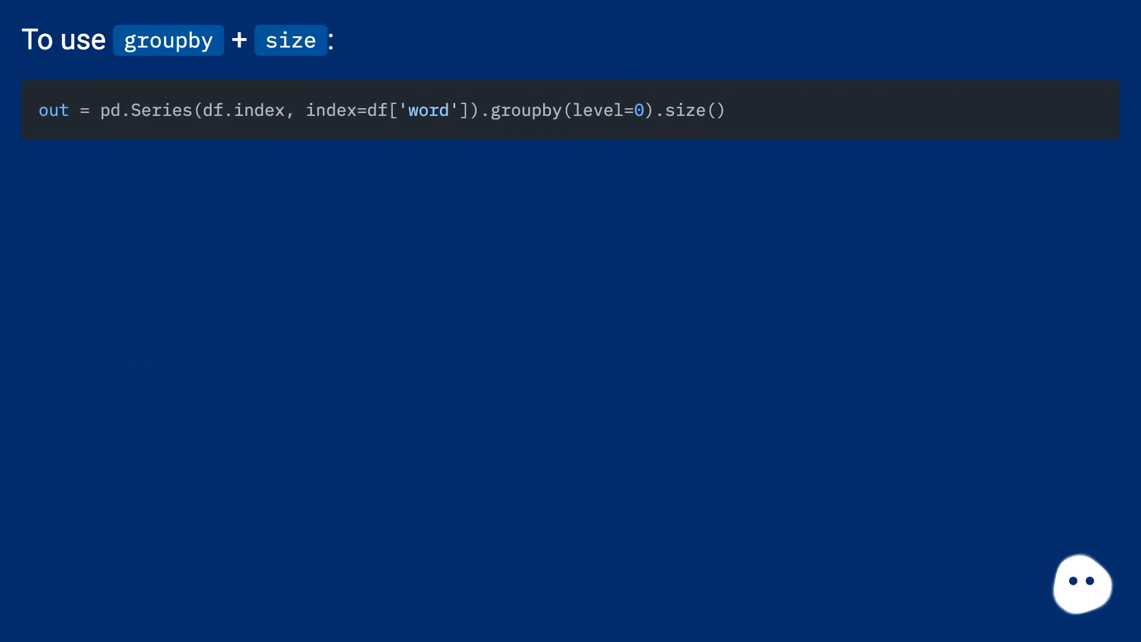
pyautogui.scroll(-3)
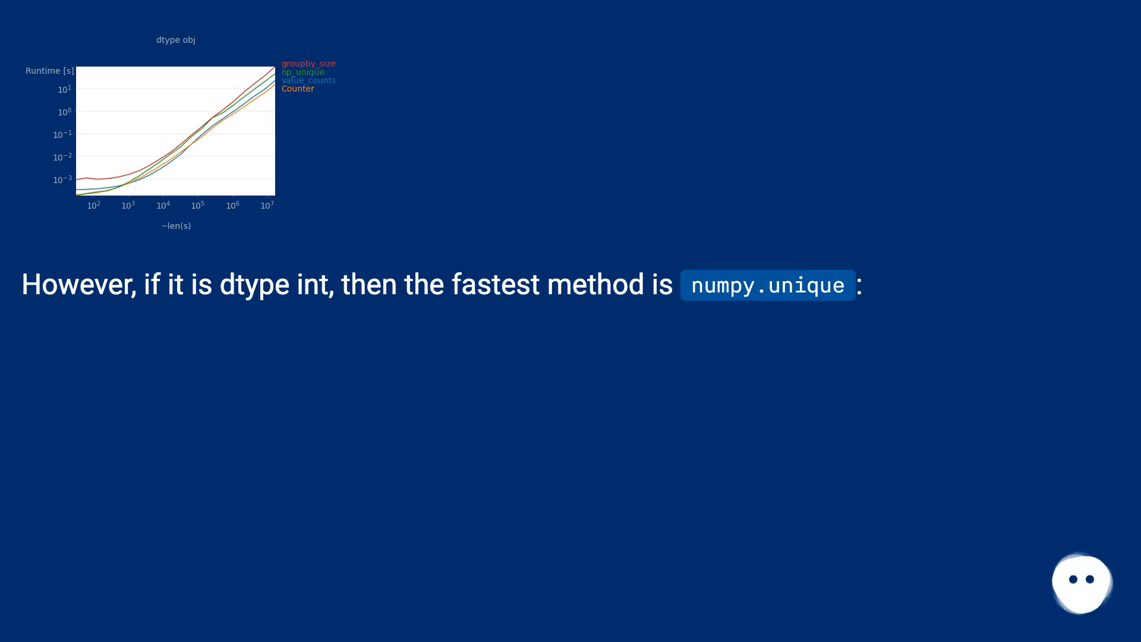
# - Advance to the object-dtype runtime plot and the perfplot benchmark code
pyautogui.press('Right')
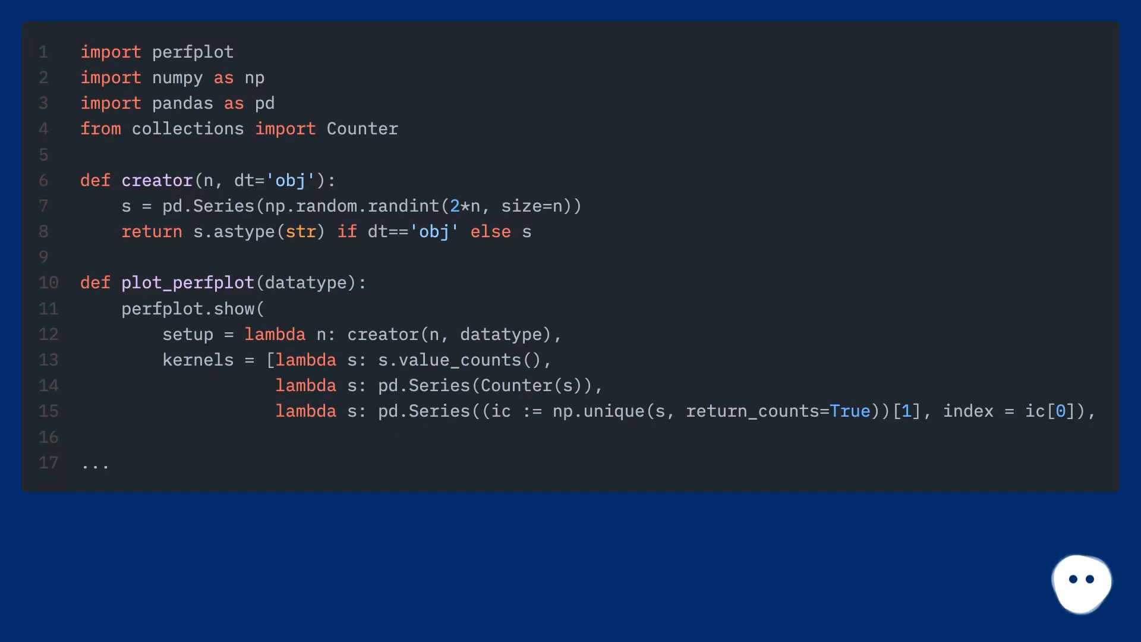
pyautogui.scroll(-3)
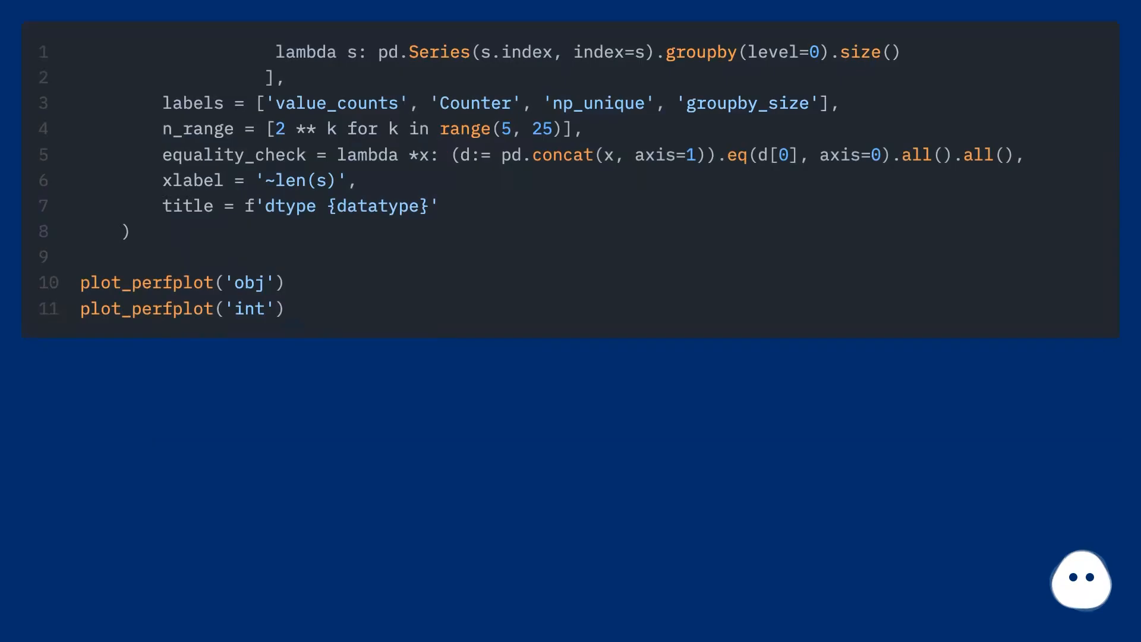